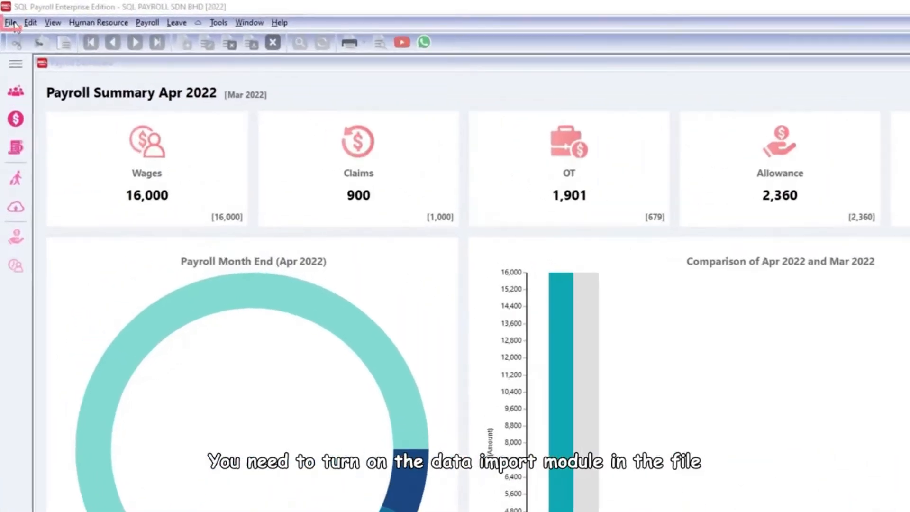
Enable the Data Import module in Customize SQL Payroll Modules and confirm
left_click(10, 22)
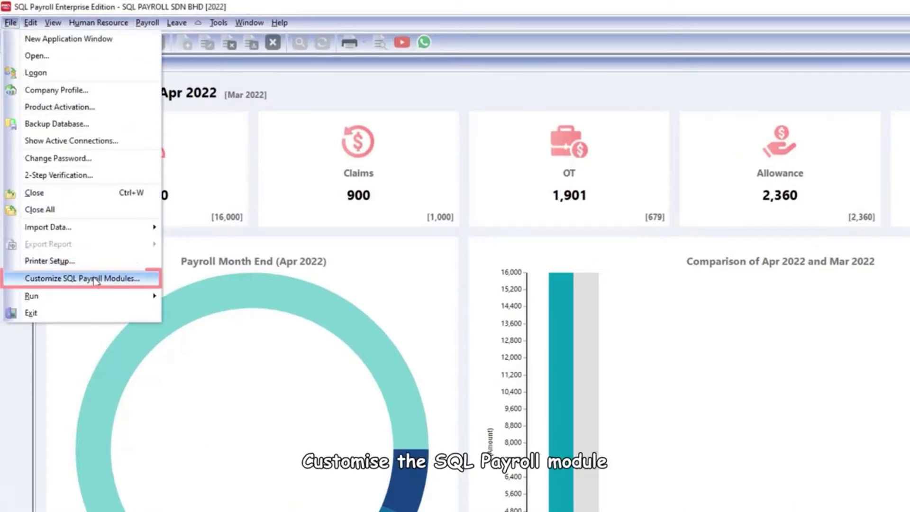
left_click(81, 279)
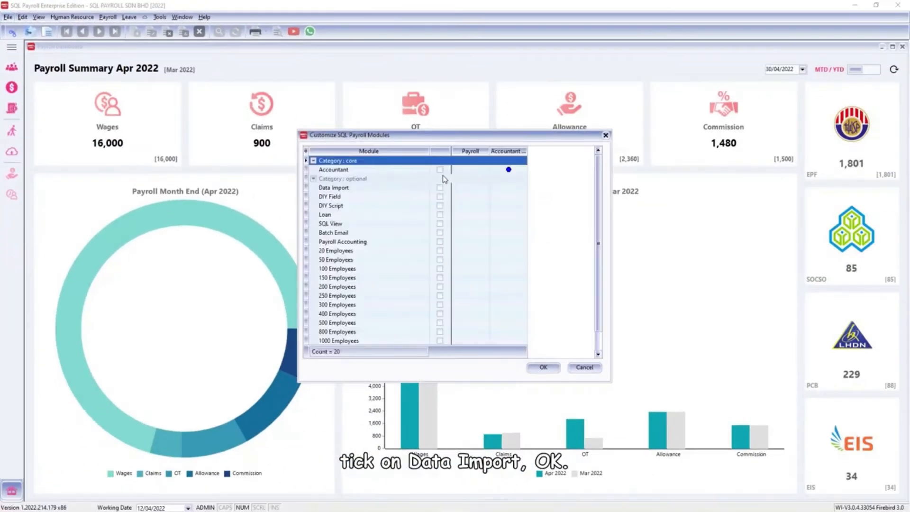
left_click(439, 187)
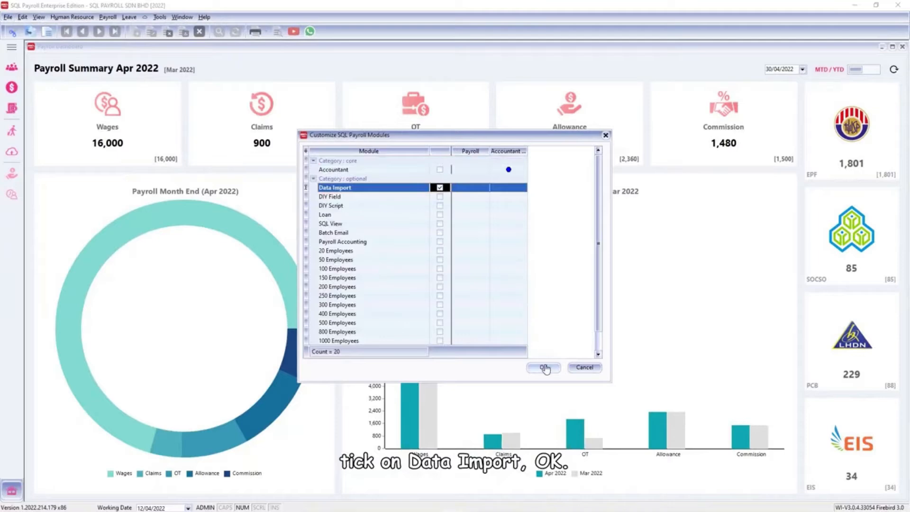
left_click(543, 368)
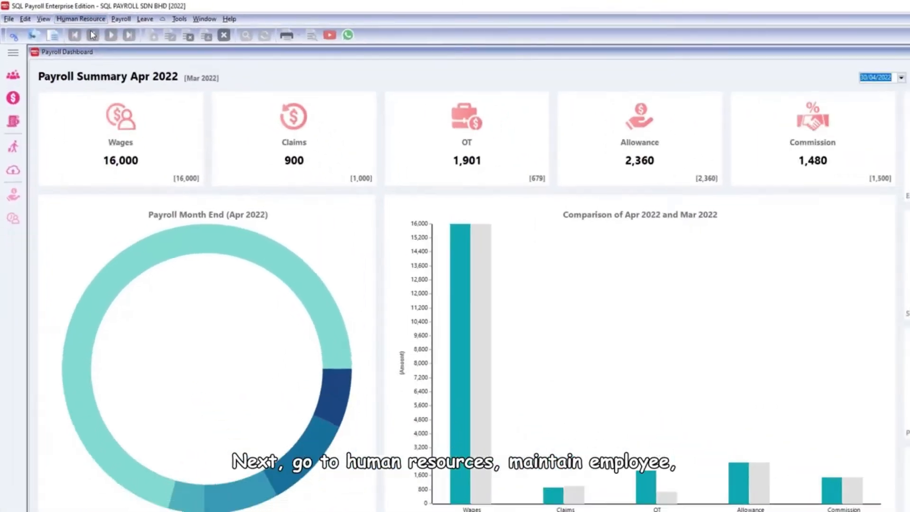
Open Maintain Employee and launch the Batch Editor from the More menu
left_click(91, 18)
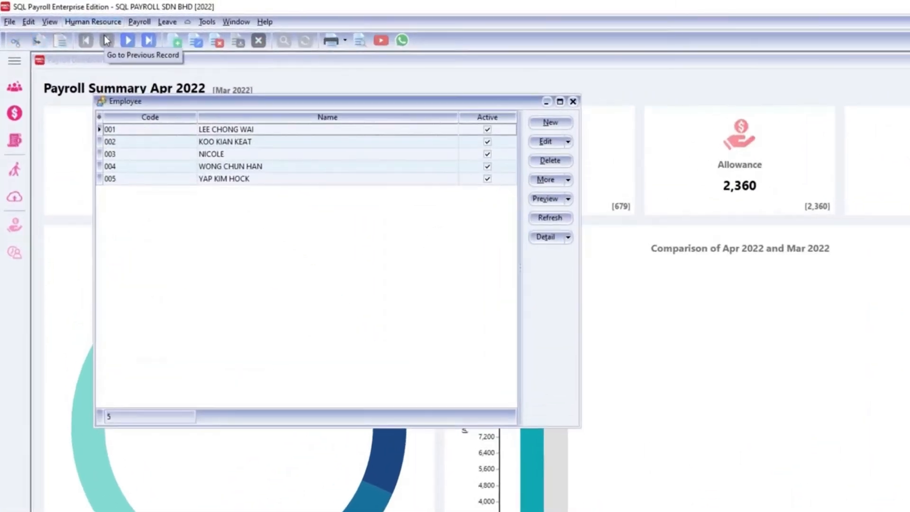
left_click(547, 179)
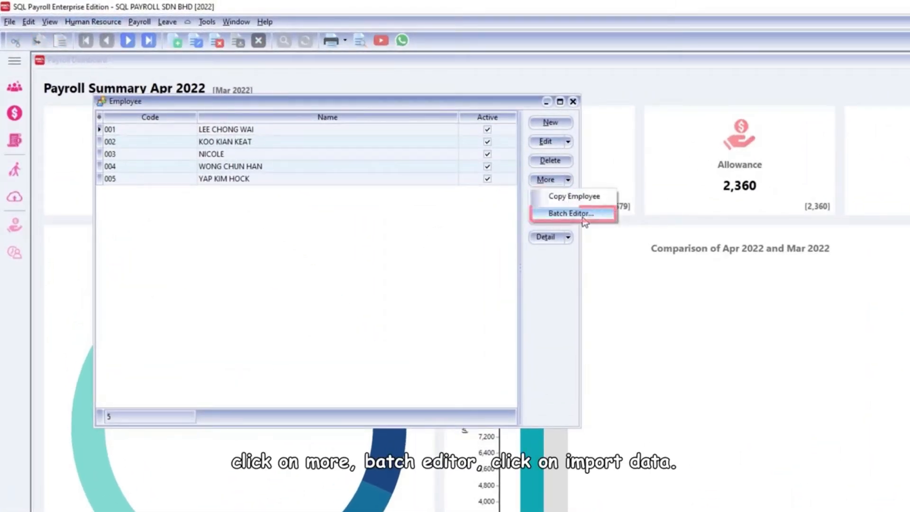
left_click(571, 213)
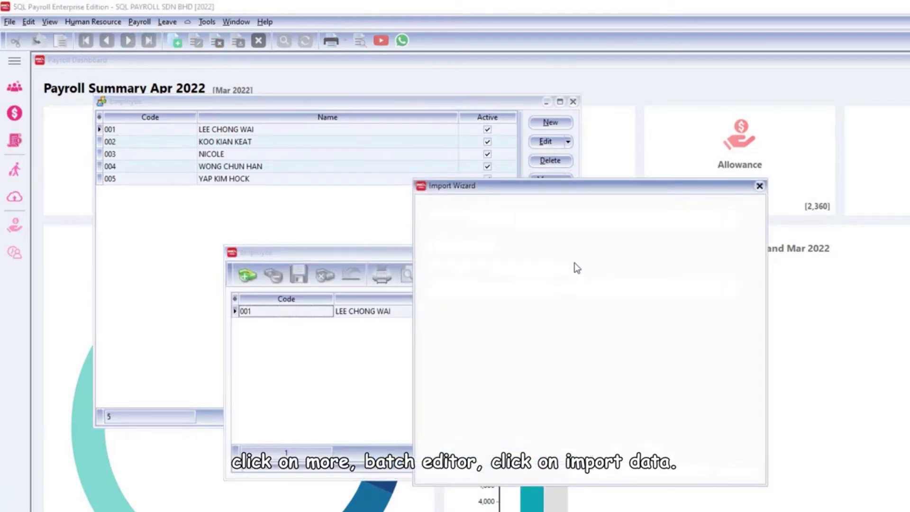
Load EmployeeList.csv into the import wizard and review the column-to-field mappings
left_click(730, 217)
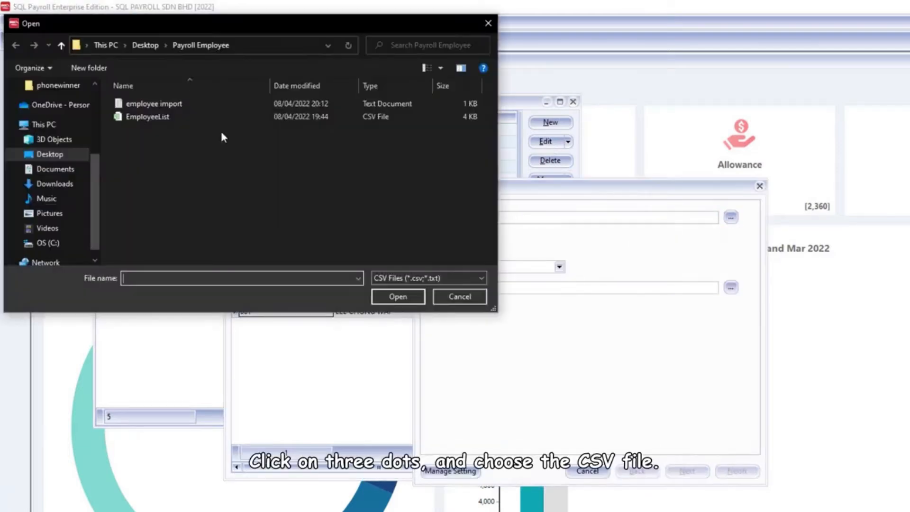
left_click(147, 116)
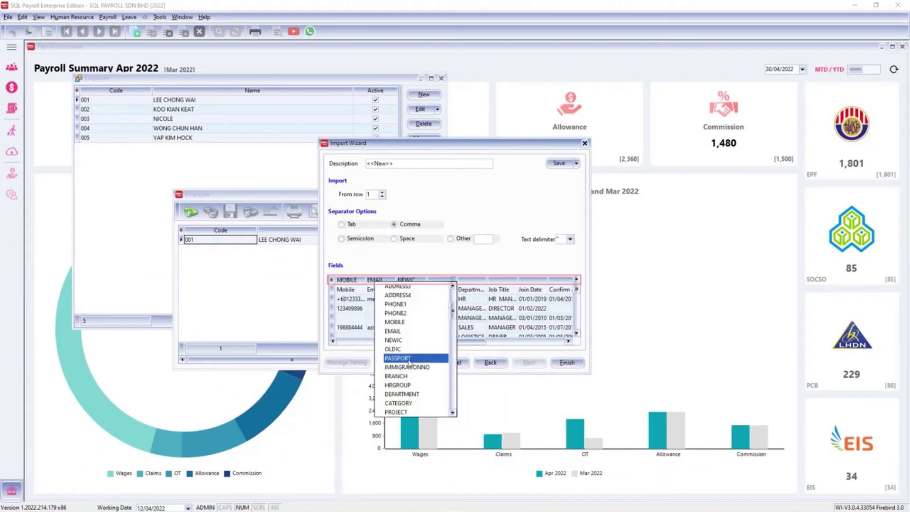
scroll("down", 3)
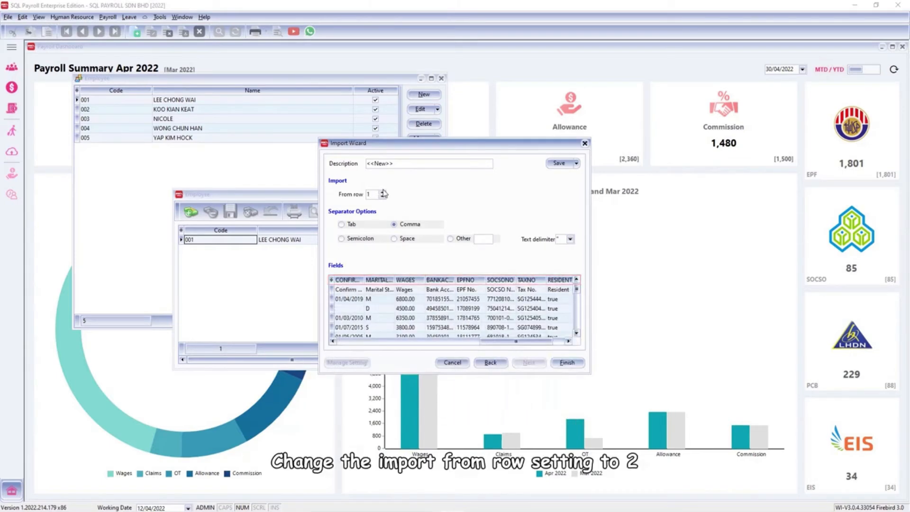
Import the CSV employees starting from row 2 and close the results log
left_click(382, 192)
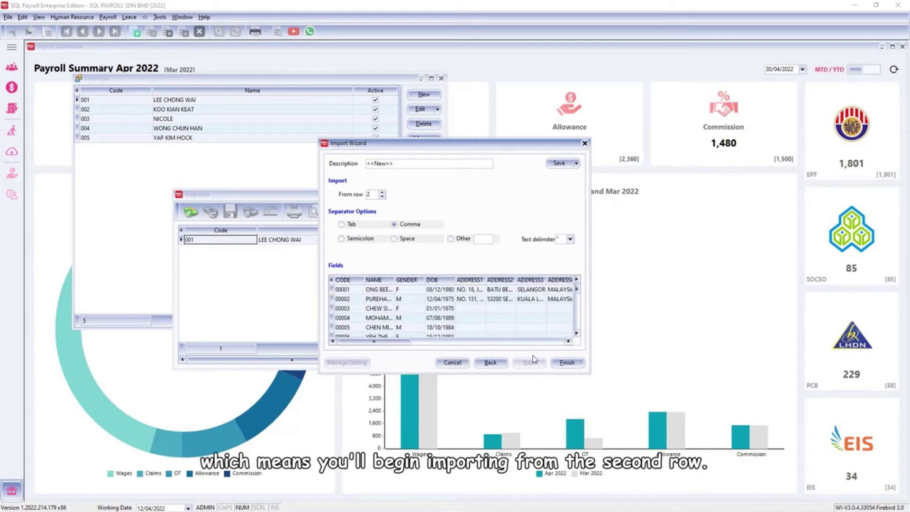
left_click(567, 362)
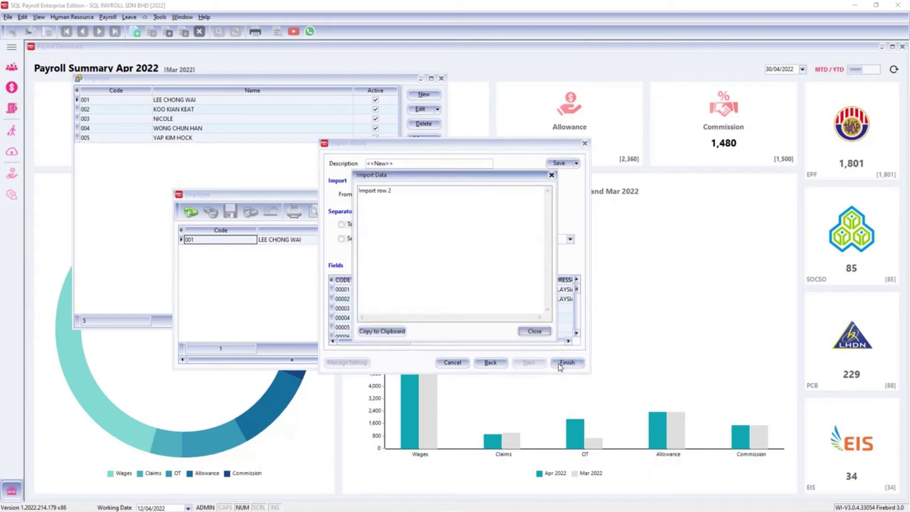
left_click(567, 362)
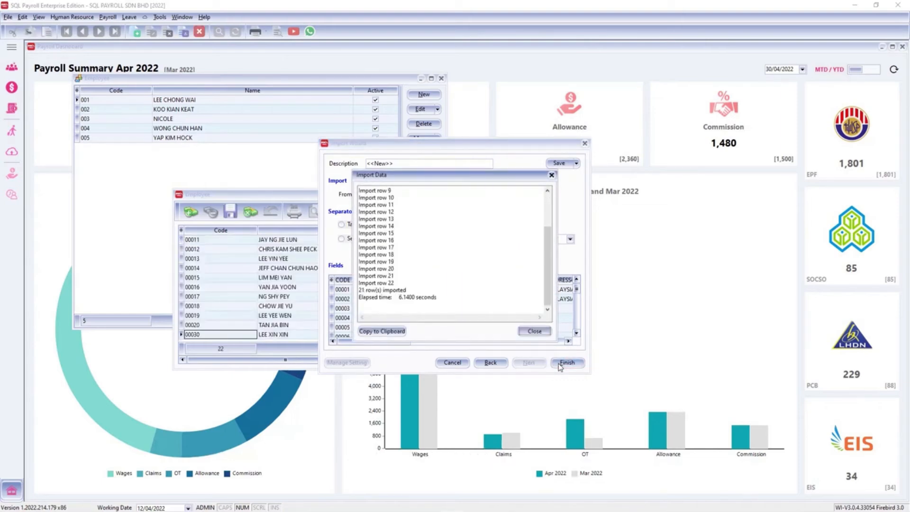
left_click(533, 331)
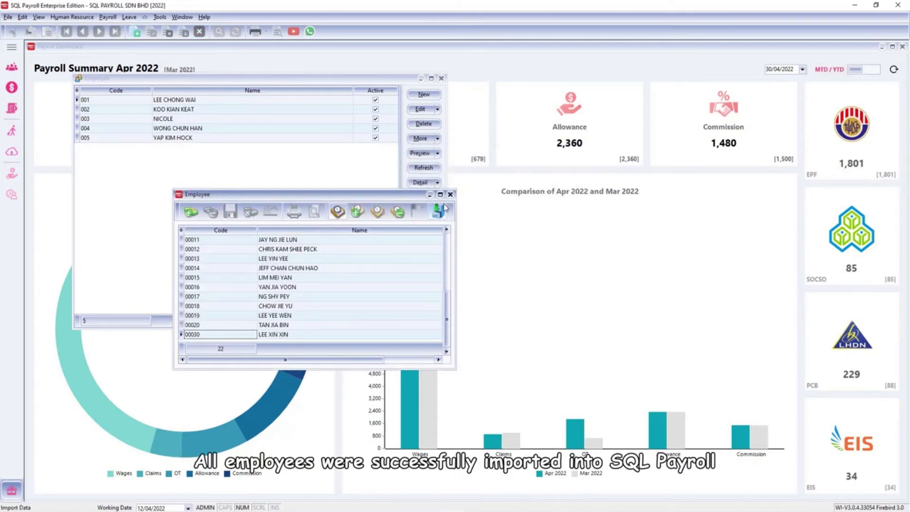
Close the batch editor, refresh the employee list, and open employee 00007's record
left_click(449, 193)
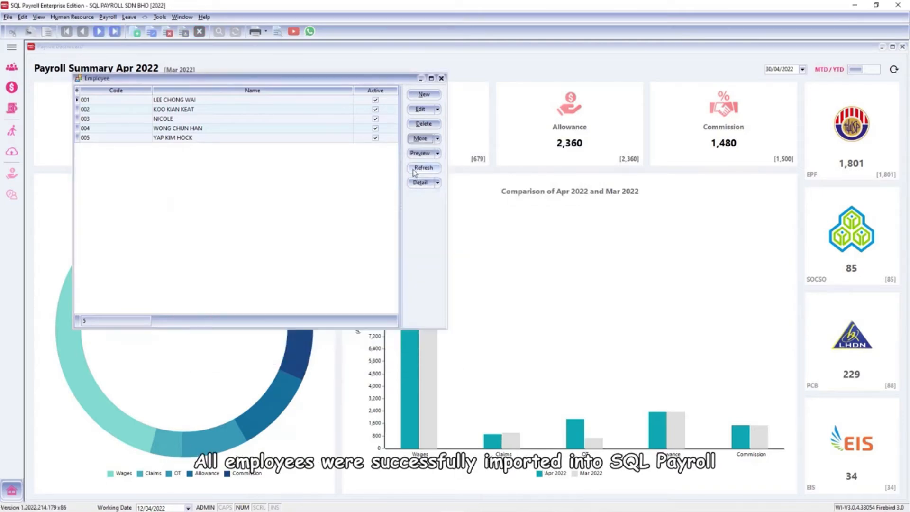
left_click(423, 168)
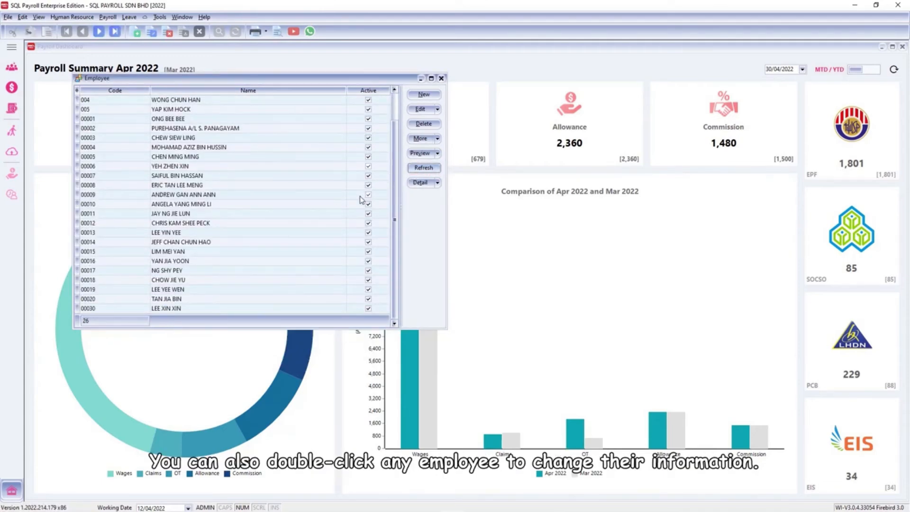
double_click(176, 175)
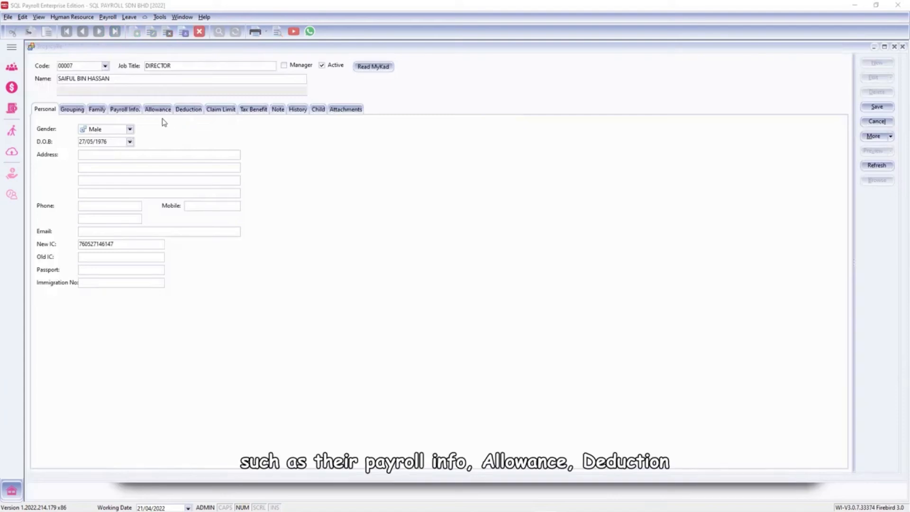
Review Payroll Info, Allowance, Deduction and Child details for employee 00007, then save
left_click(124, 109)
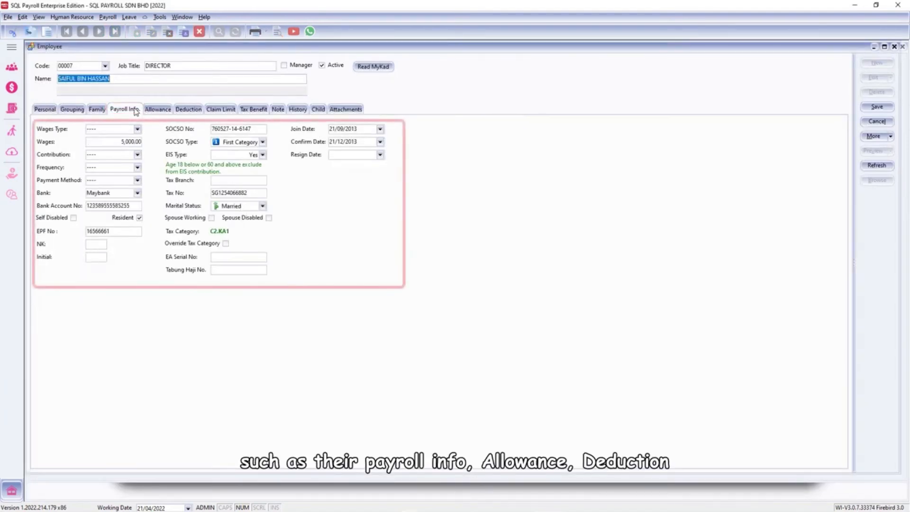
left_click(157, 109)
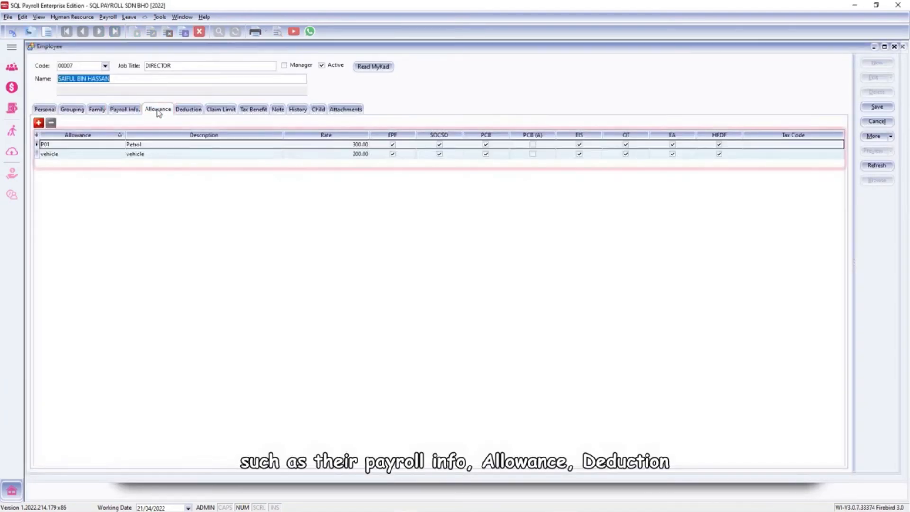
left_click(188, 109)
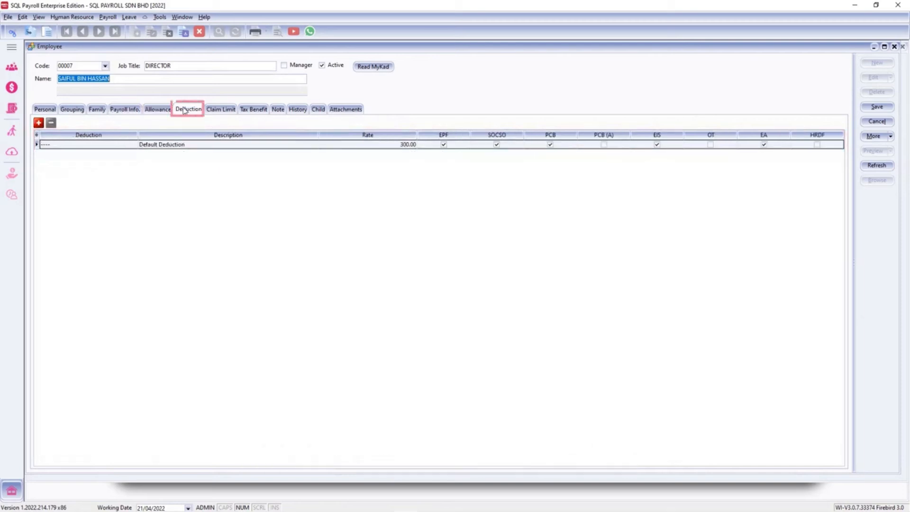
left_click(318, 109)
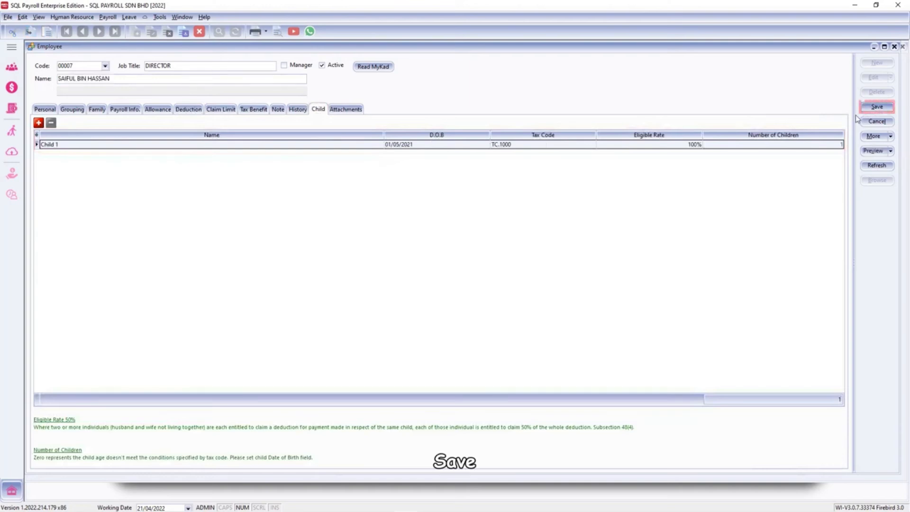
left_click(876, 107)
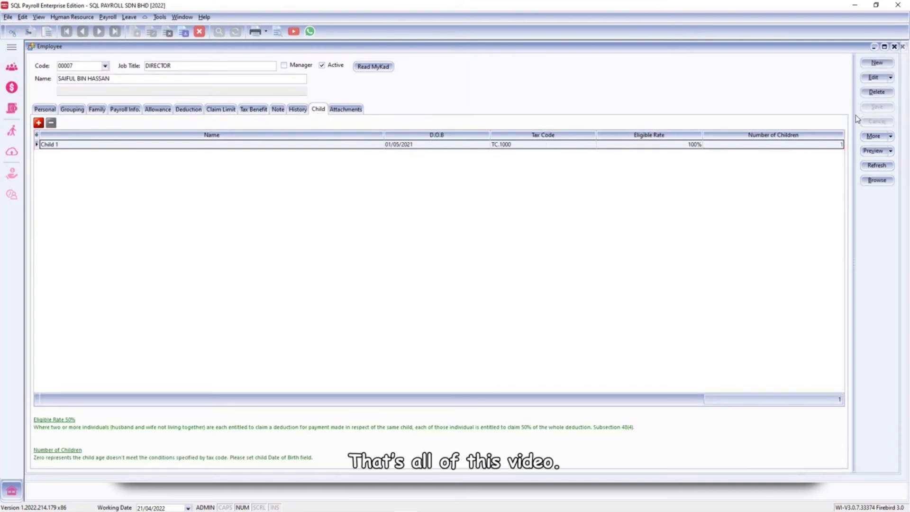